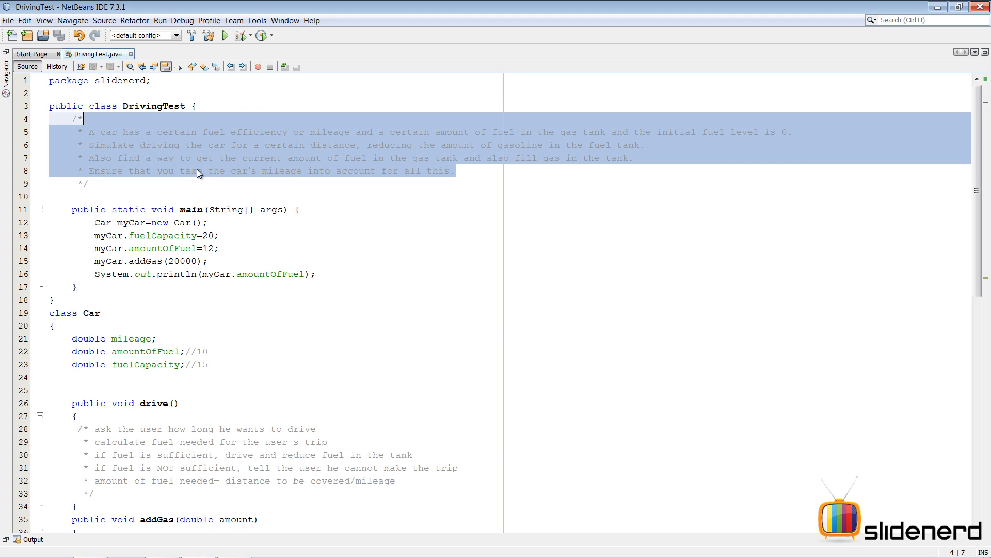
Scroll down and read through the comment inside the drive() method
{"action": "scroll", "scroll_direction": "down", "scroll_amount": 3}
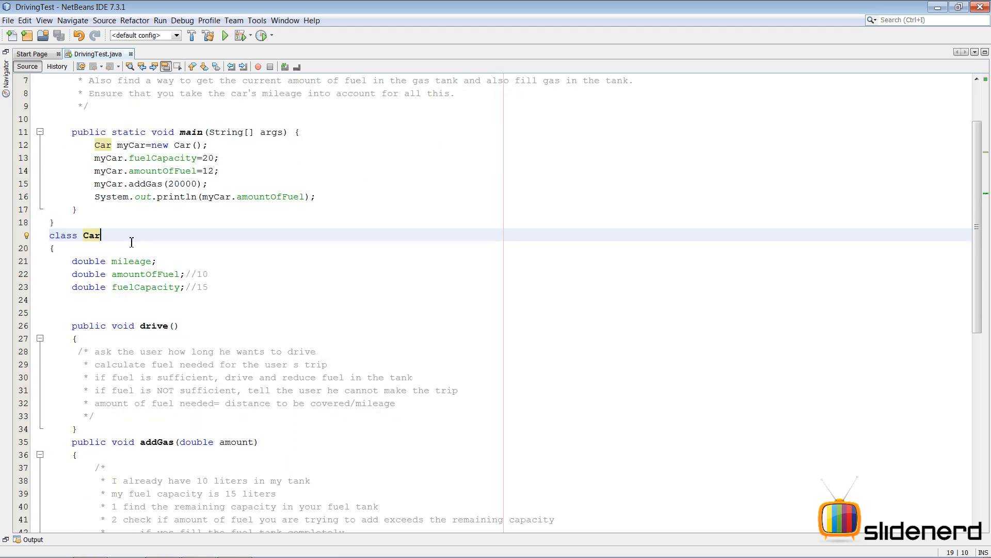
{"action": "scroll", "scroll_direction": "down", "scroll_amount": 3}
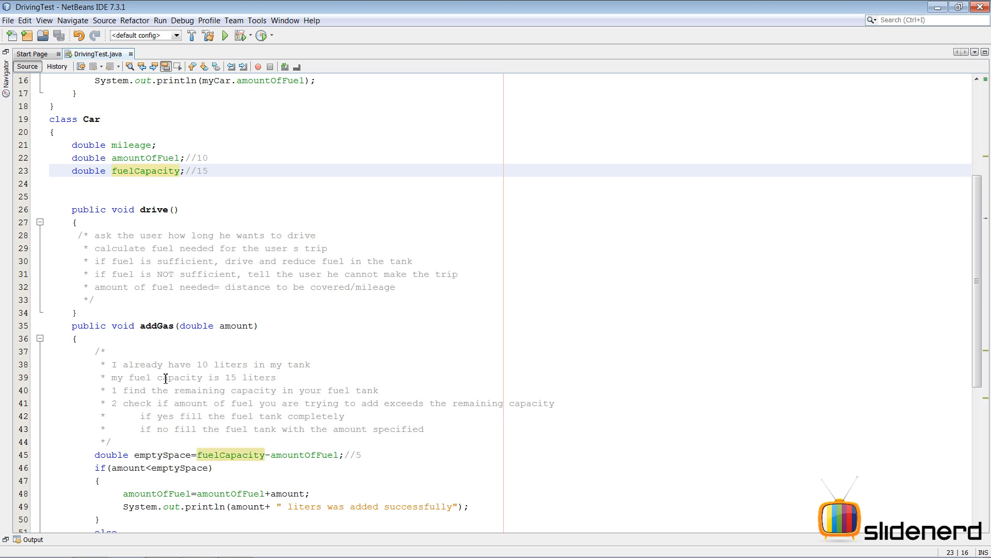
{"action": "scroll", "scroll_direction": "down", "scroll_amount": 3}
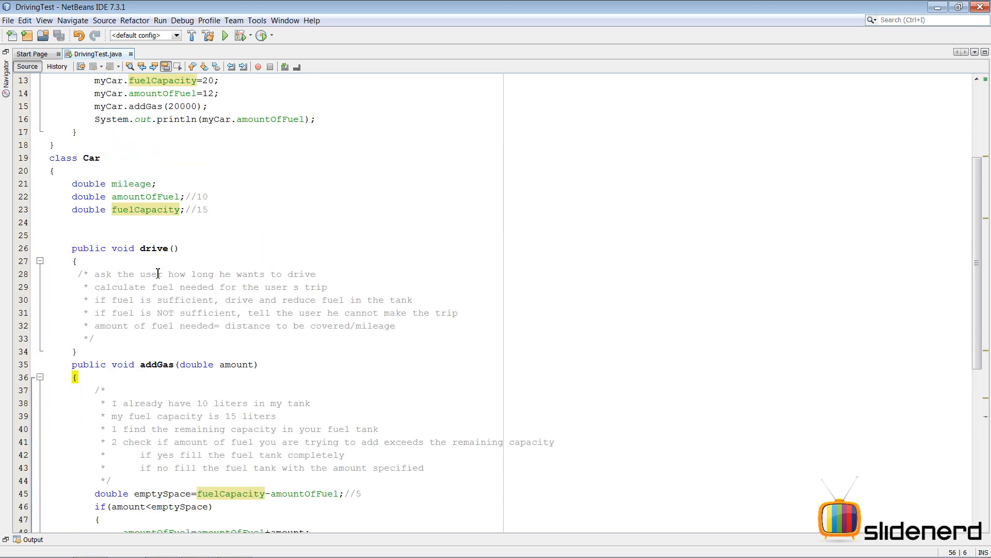
{"action": "left_click", "coordinate": [176, 248]}
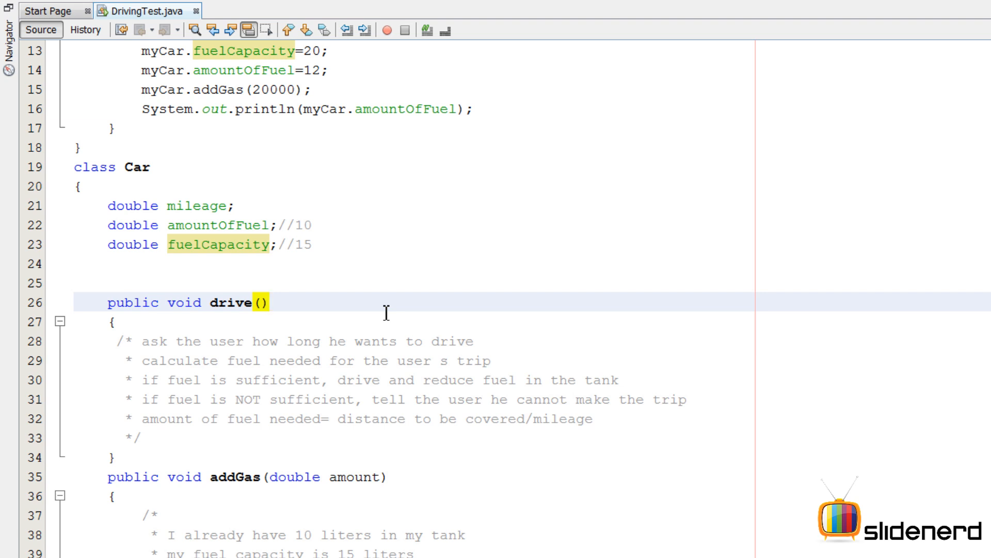
{"action": "left_click", "coordinate": [269, 302]}
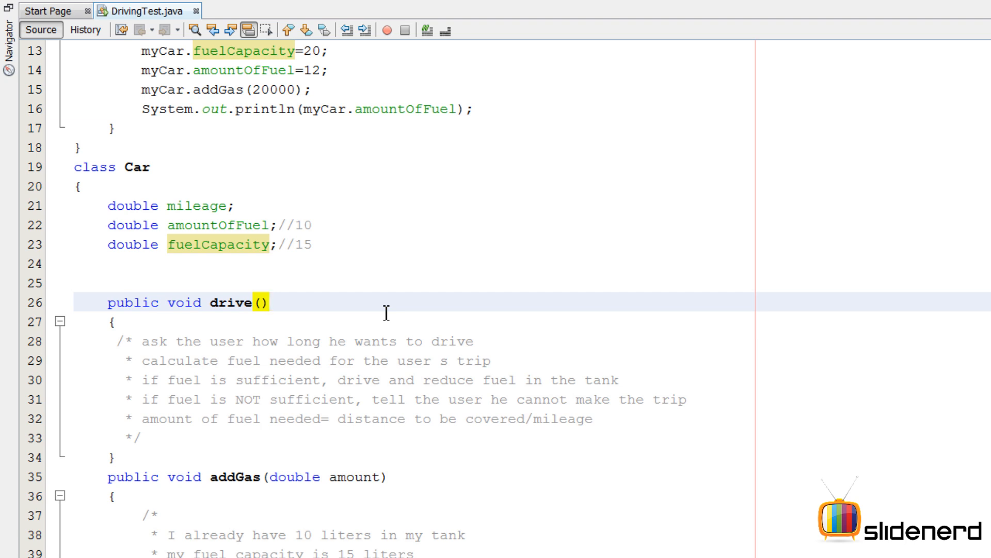
{"action": "left_click", "coordinate": [270, 302]}
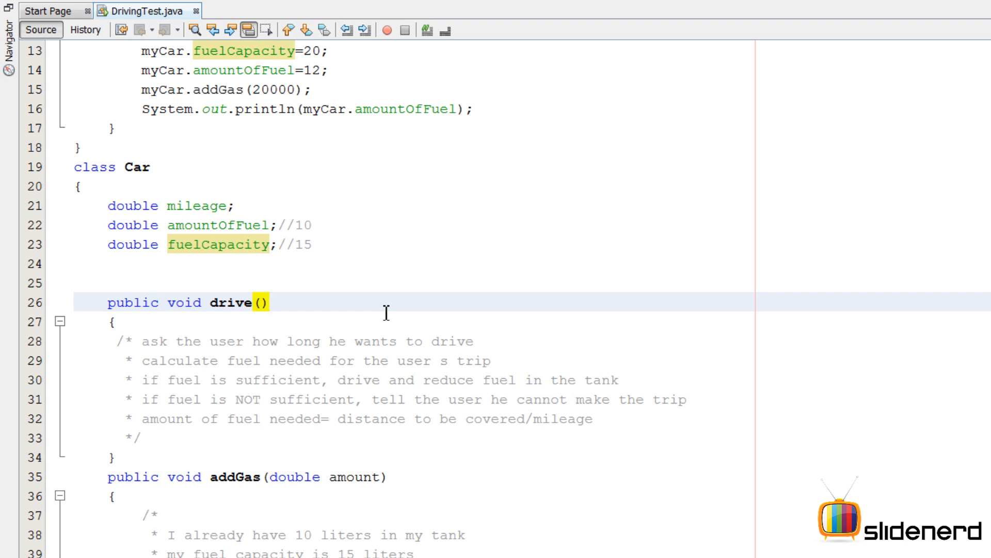
{"action": "left_click", "coordinate": [271, 302]}
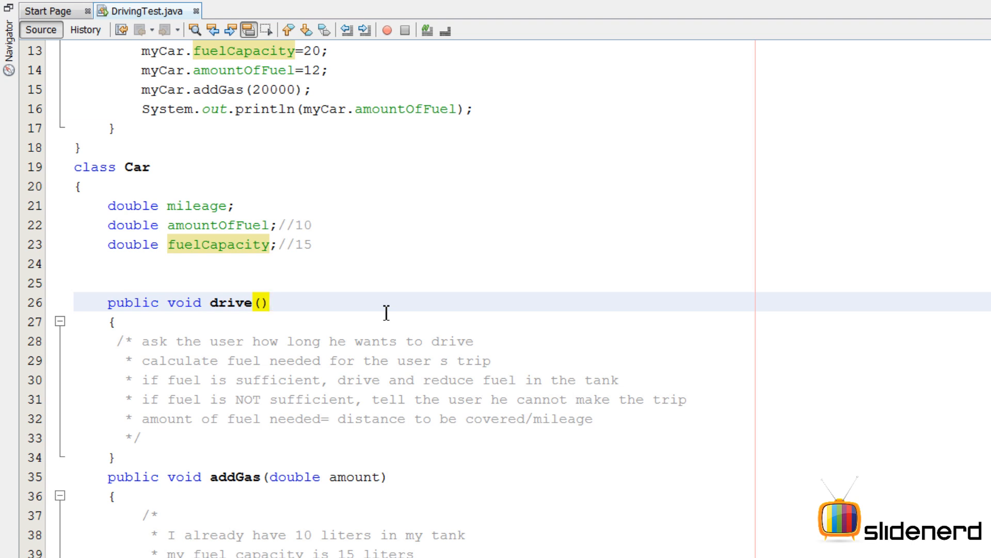
{"action": "left_click", "coordinate": [269, 302]}
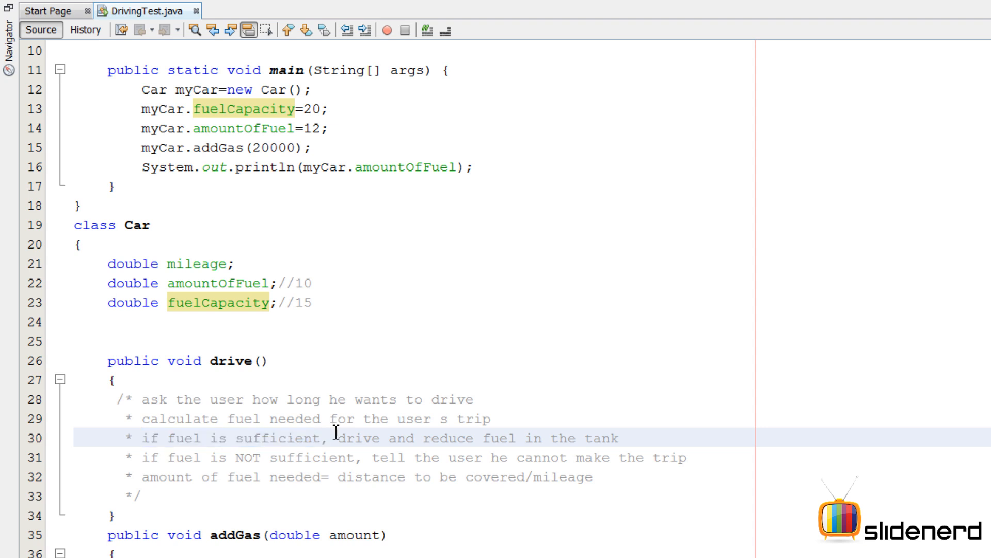
Open an empty line in main below the amountOfFuel println statement
{"action": "left_click", "coordinate": [330, 437]}
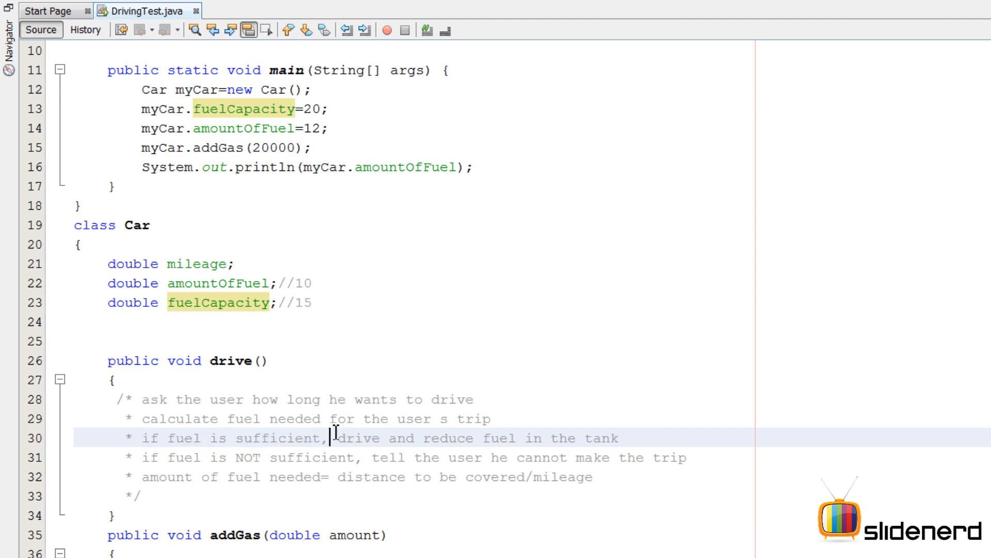
{"action": "left_click", "coordinate": [146, 457]}
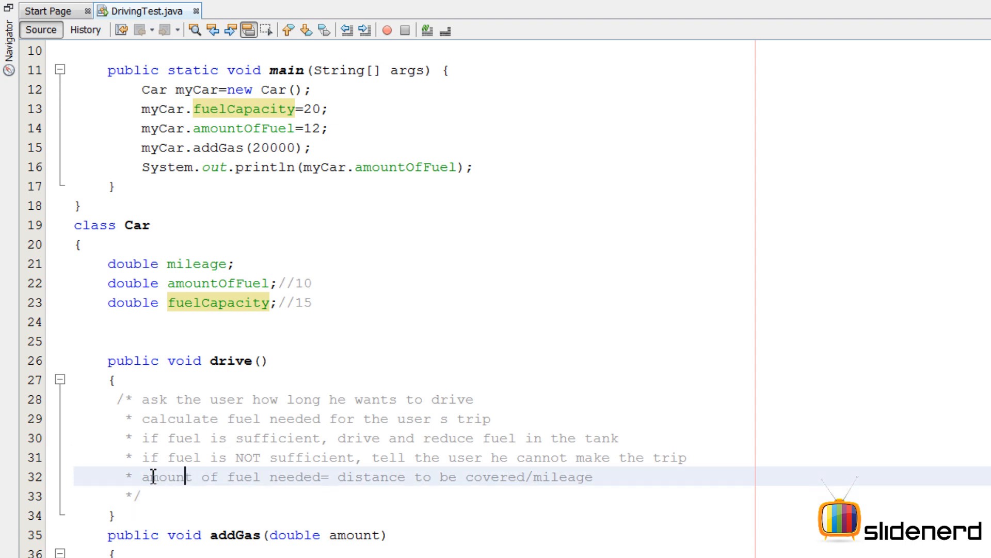
{"action": "left_click_drag", "start_coordinate": [142, 477], "coordinate": [324, 476]}
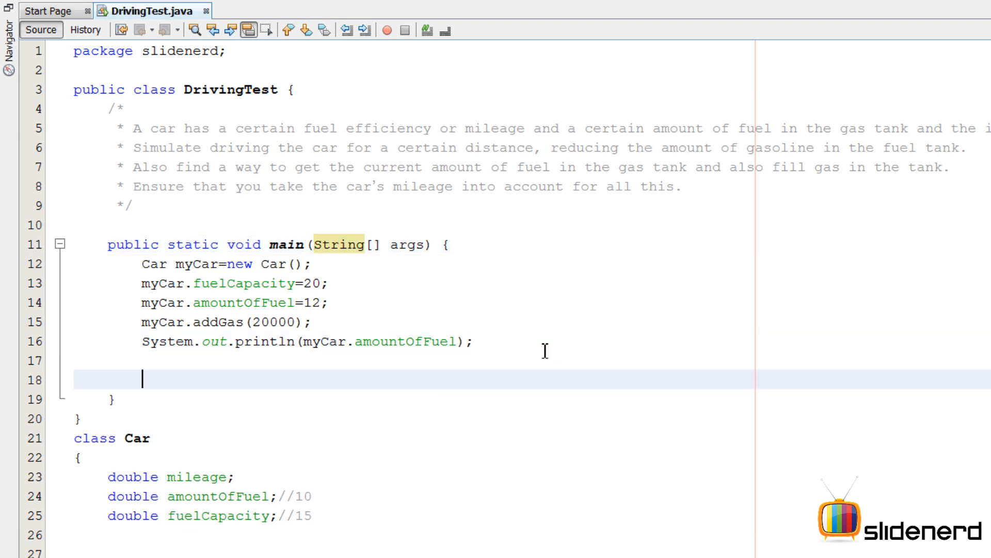
Call myCar.drive(100) in main and give drive() a double distance parameter
{"action": "type", "text": "myCar.drive(100);"}
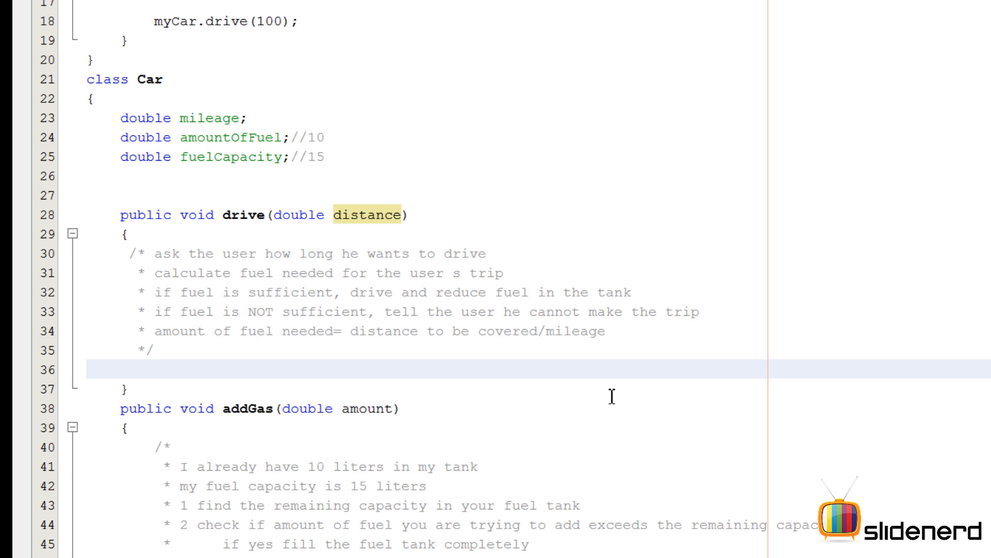
In drive(), compute double fuelNeeded = distance/mileage
{"action": "type", "text": "distance."}
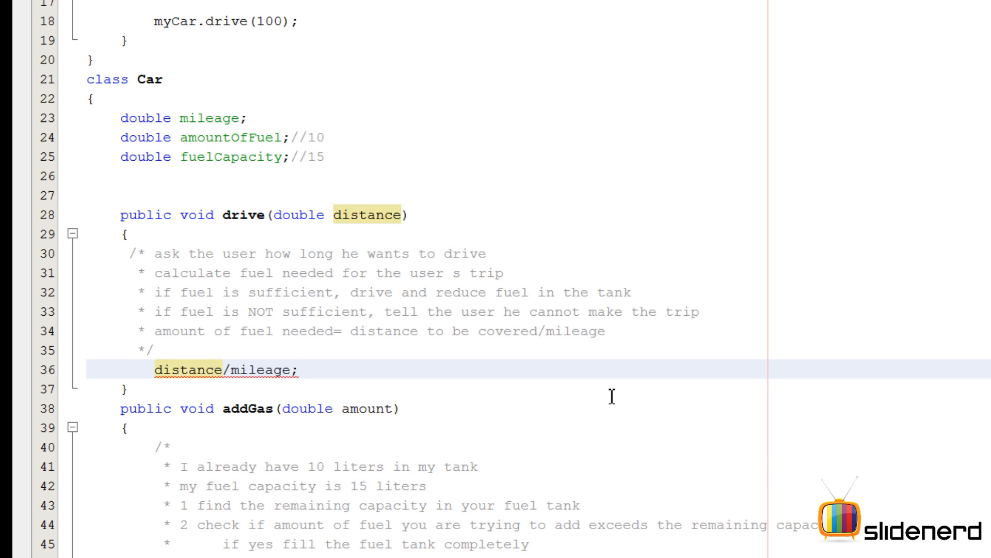
{"action": "type", "text": "double"}
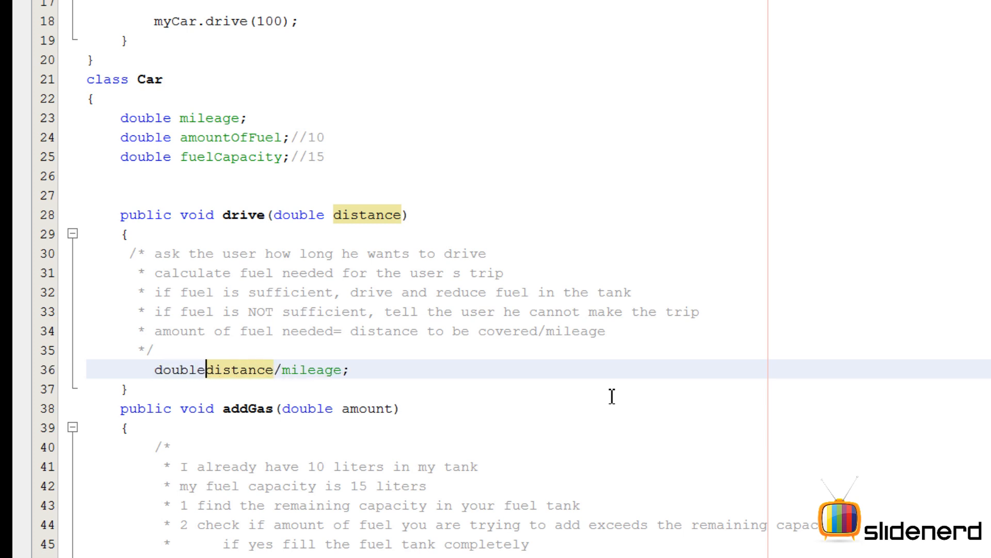
{"action": "type", "text": "fuelNeeded="}
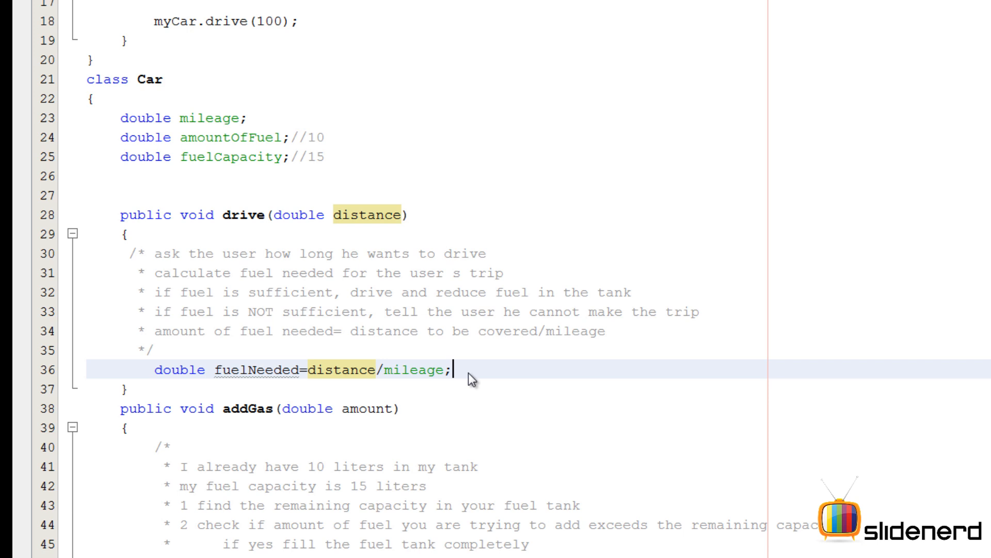
{"action": "key", "text": "enter"}
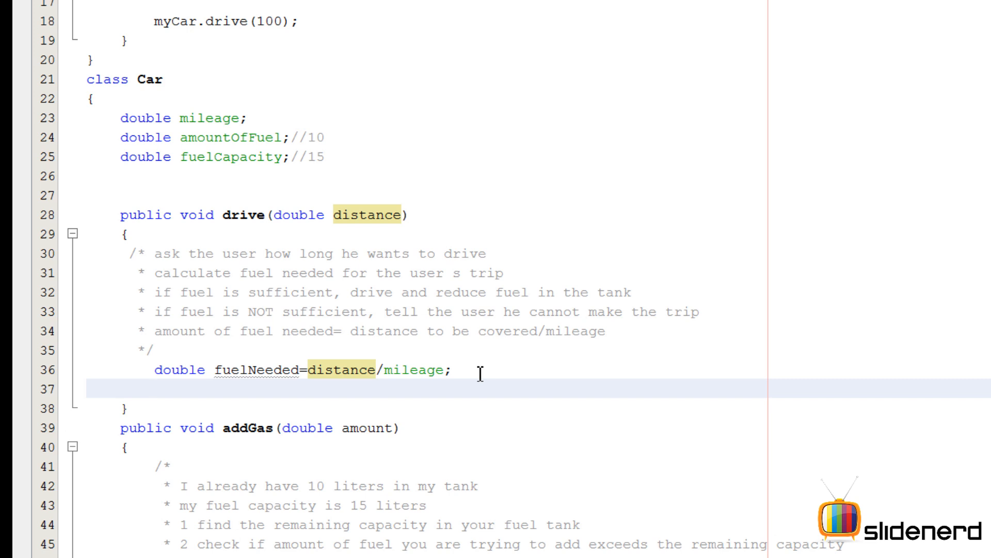
{"action": "mouse_move", "coordinate": [212, 366]}
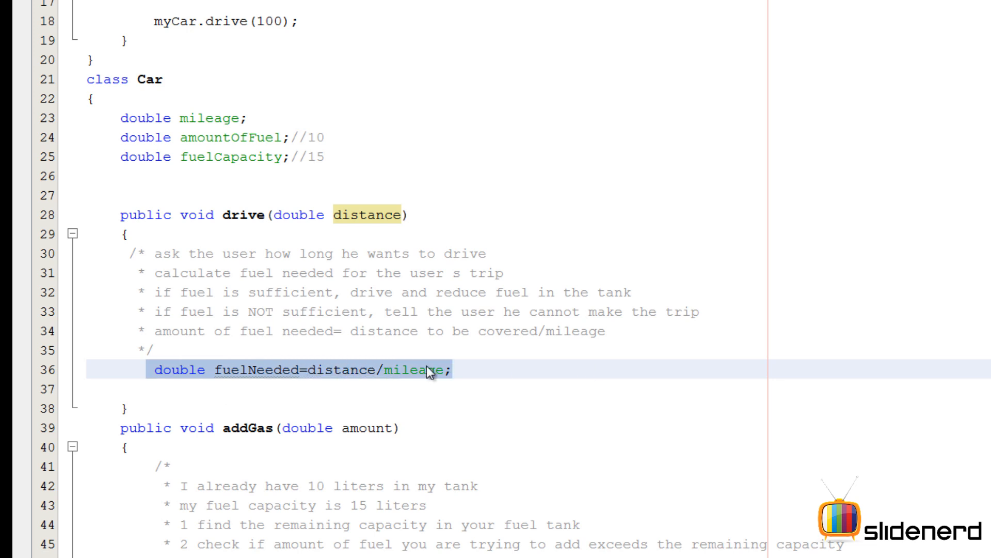
Append the trailing comment //20 , 15 and begin the next line with 'i'
{"action": "double_click", "coordinate": [339, 369]}
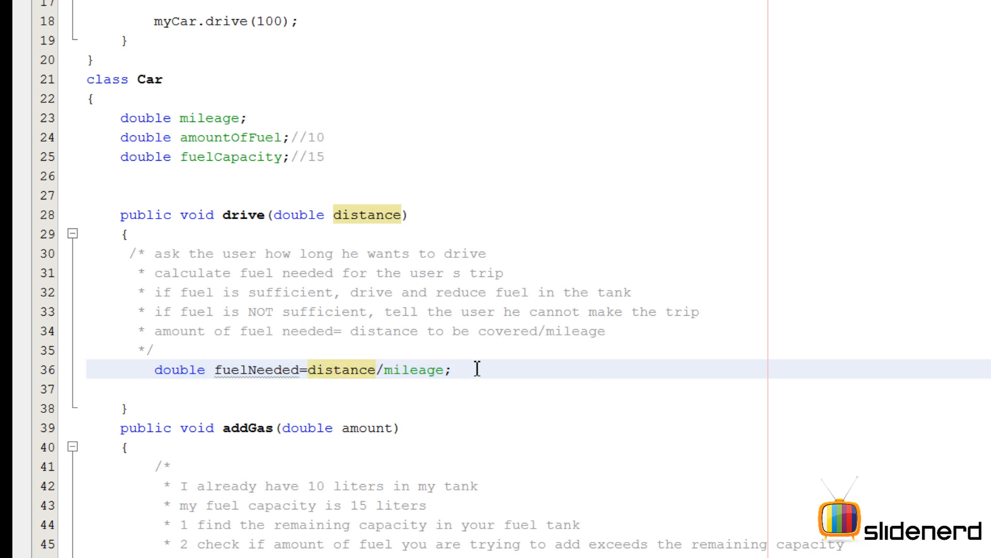
{"action": "type", "text": "//20"}
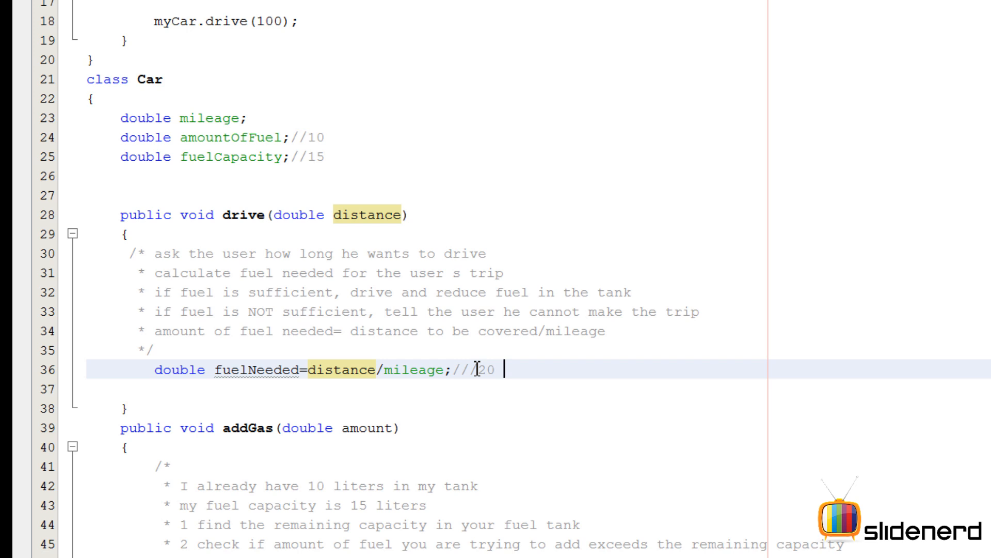
{"action": "type", "text": ", 1"}
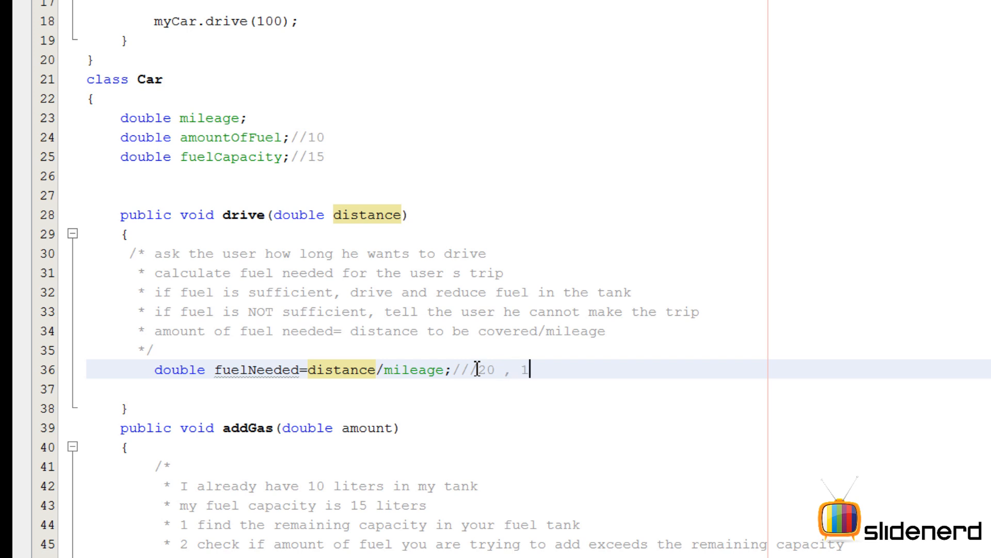
{"action": "type", "text": "5"}
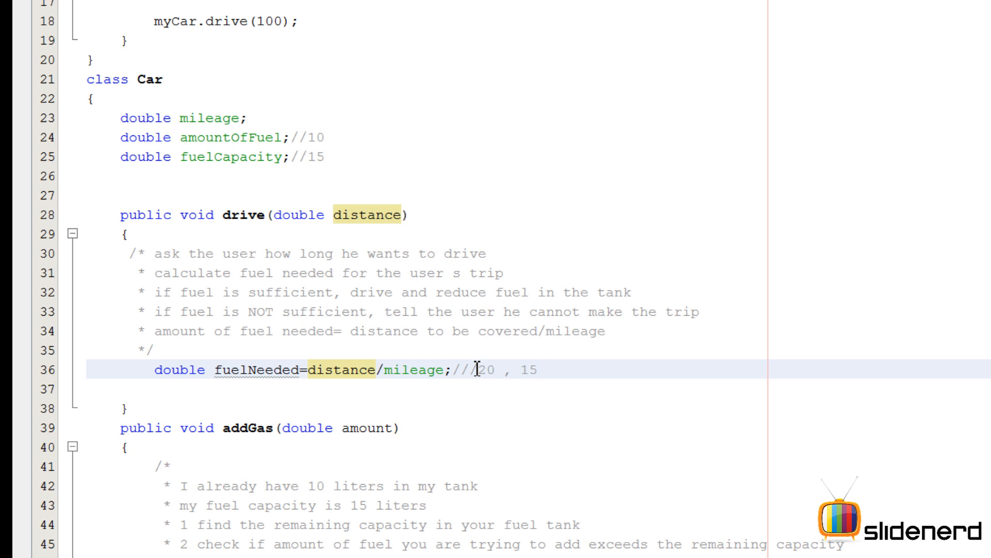
{"action": "type", "text": "i"}
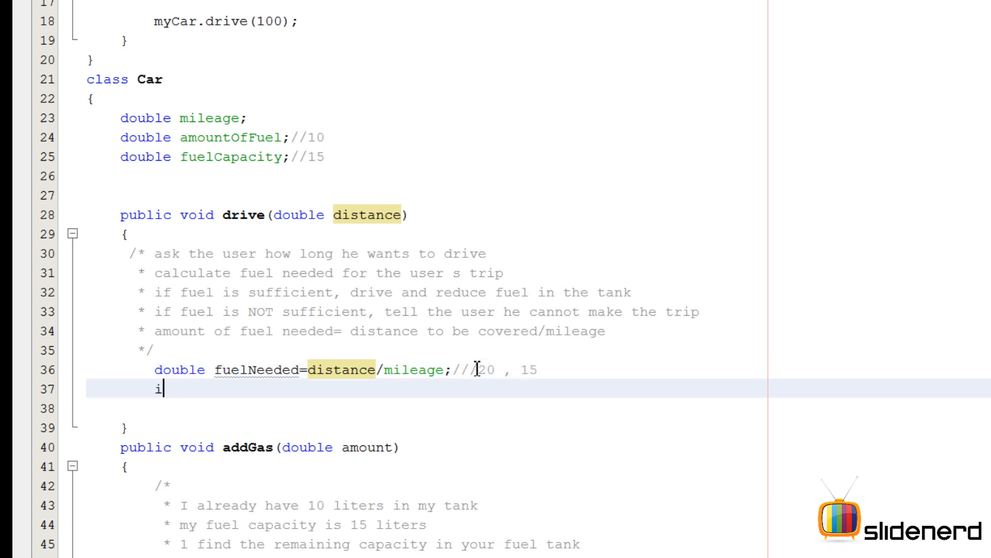
Add if (amountOfFuel>=fuelNeeded) with an empty else; the if subtracts fuelNeeded from amountOfFuel
{"action": "type", "text": "f(amountOfFuel)"}
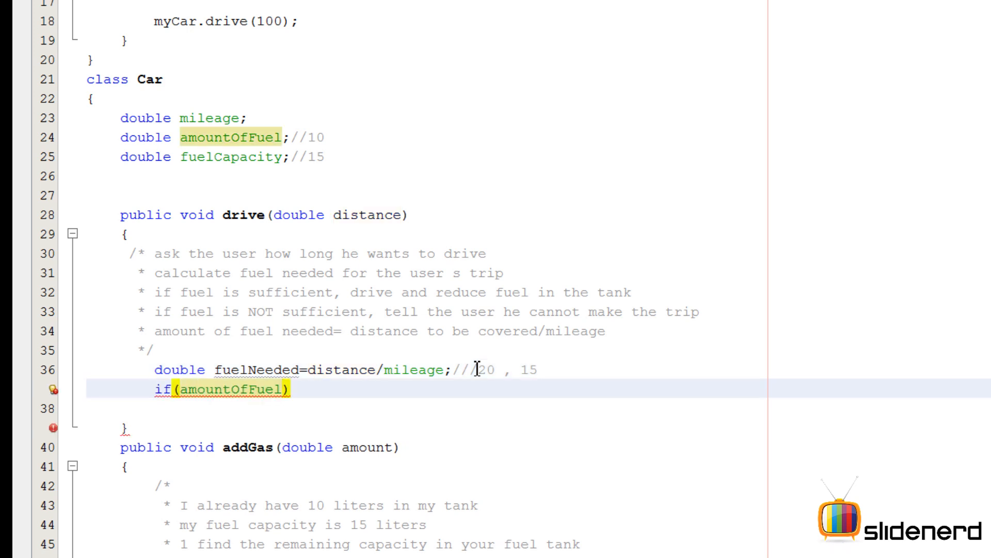
{"action": "type", "text": ">=fuelNeeded"}
{"action": "type", "text": "else"}
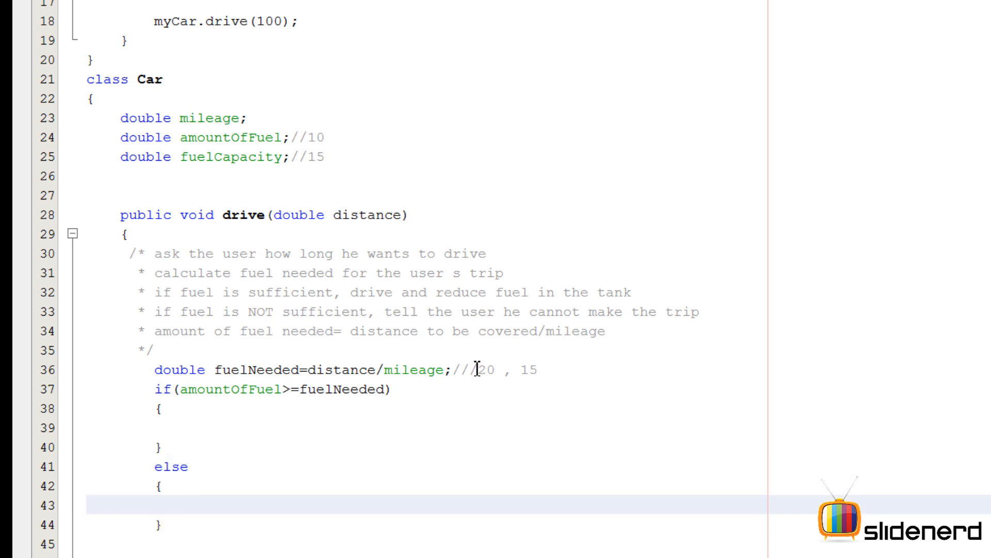
{"action": "left_click", "coordinate": [186, 505]}
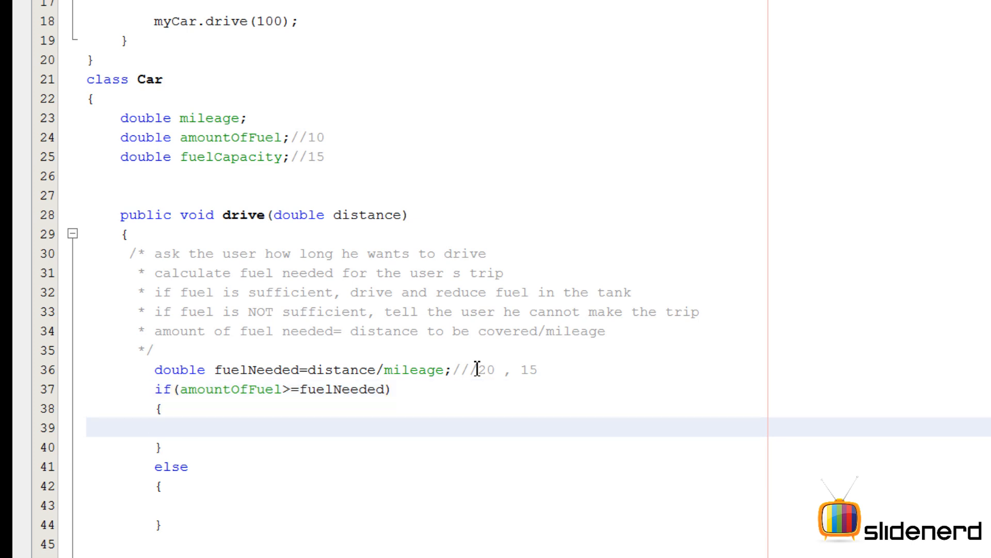
{"action": "type", "text": "am"}
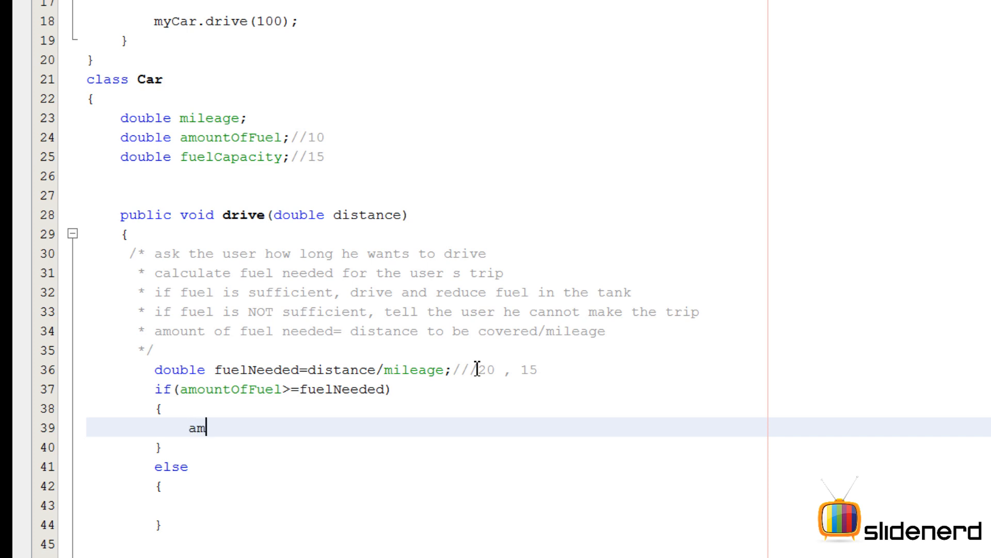
{"action": "type", "text": "ountOfFuel="}
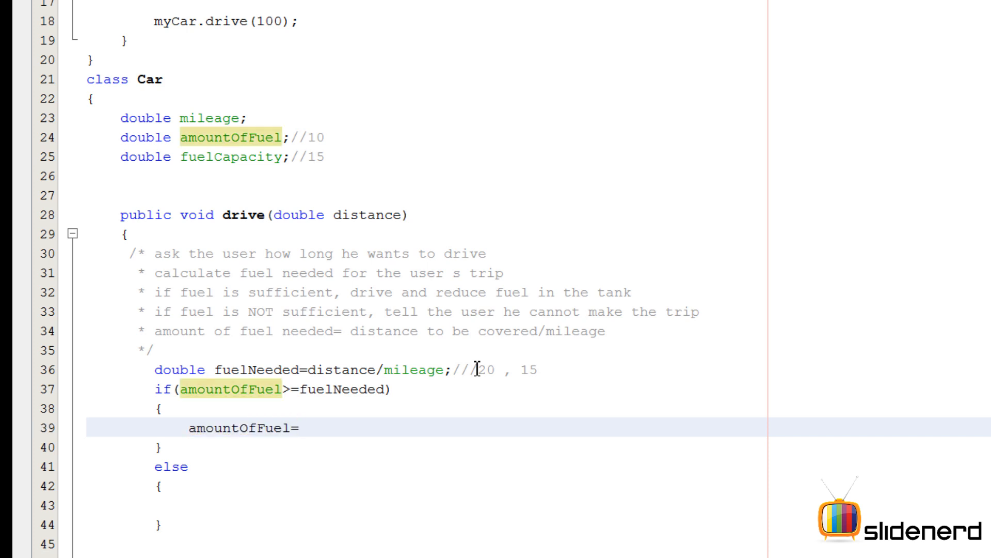
{"action": "type", "text": "amountOfFuel-fu"}
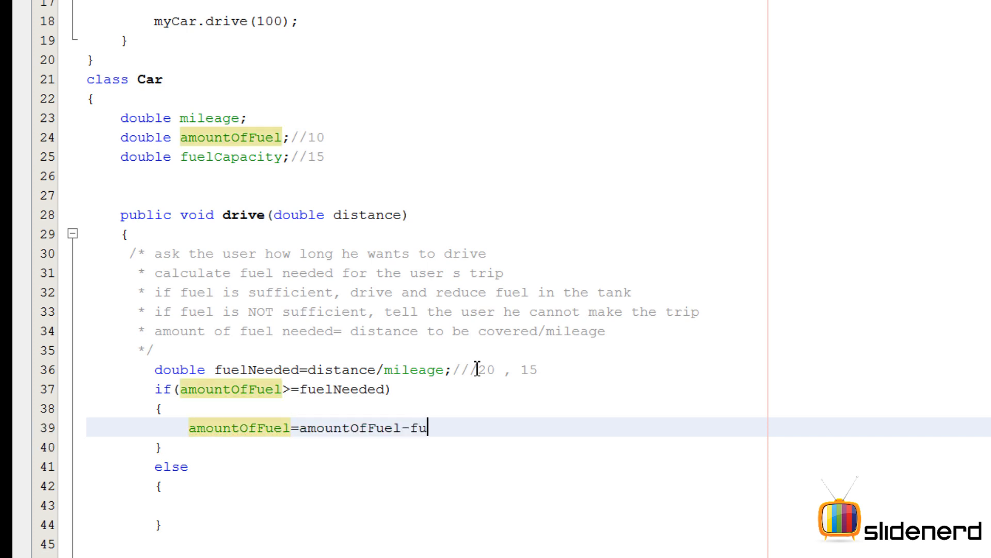
{"action": "type", "text": "elNeeded;"}
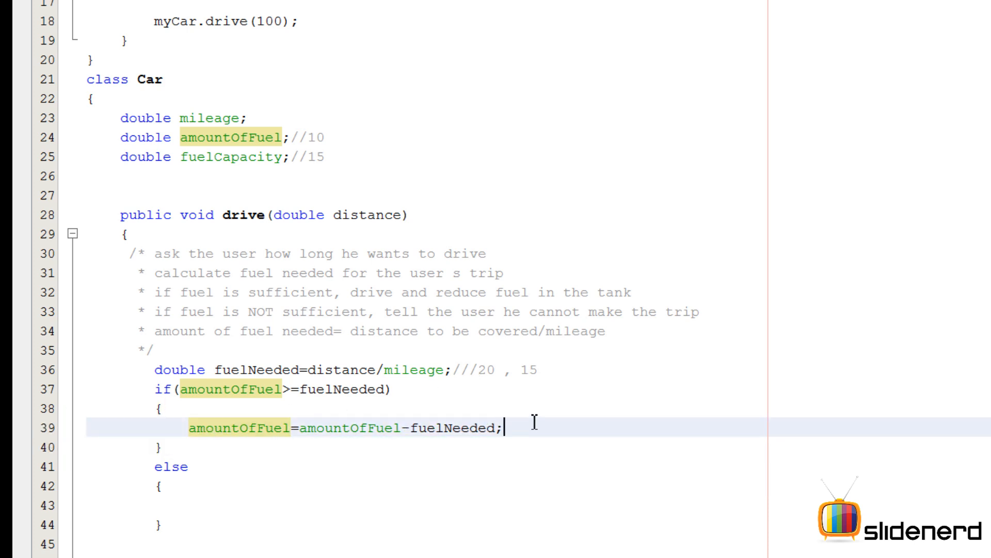
Print " You travelled " + distance + " kilometers" in if, and insufficient fuel in else
{"action": "scroll", "scroll_direction": "down", "scroll_amount": 3}
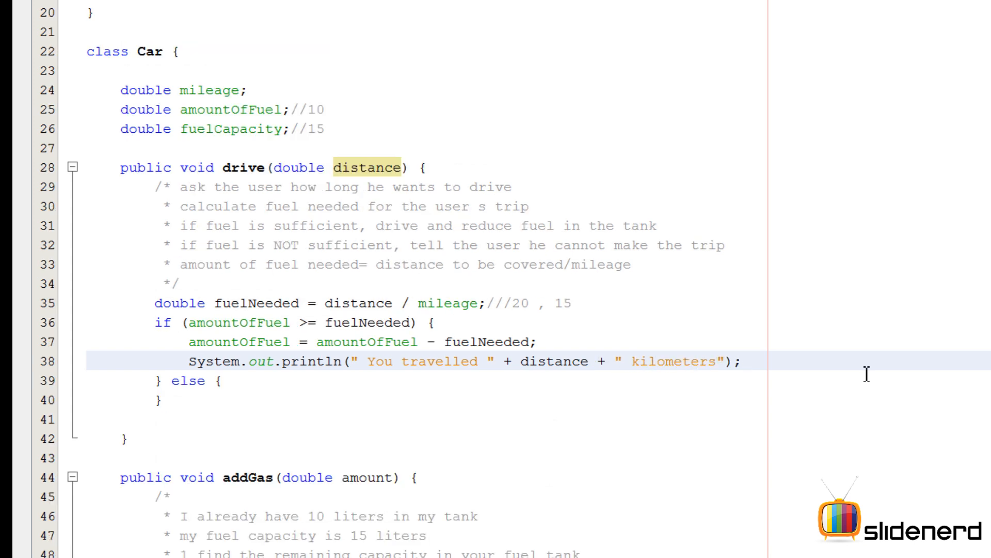
{"action": "left_click", "coordinate": [743, 361]}
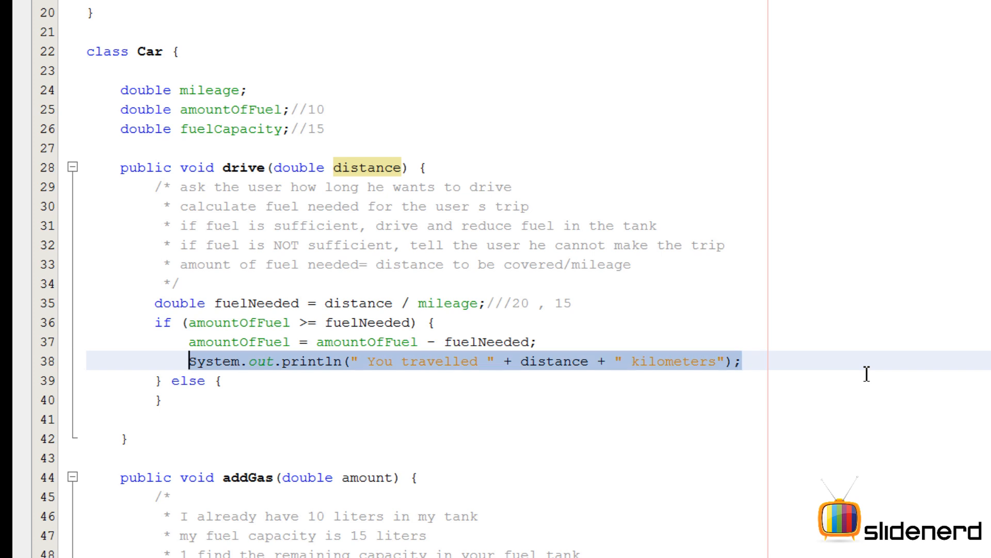
{"action": "type", "text": "System.out.println(\" You travelled \" + distance + \" kilometers\");"}
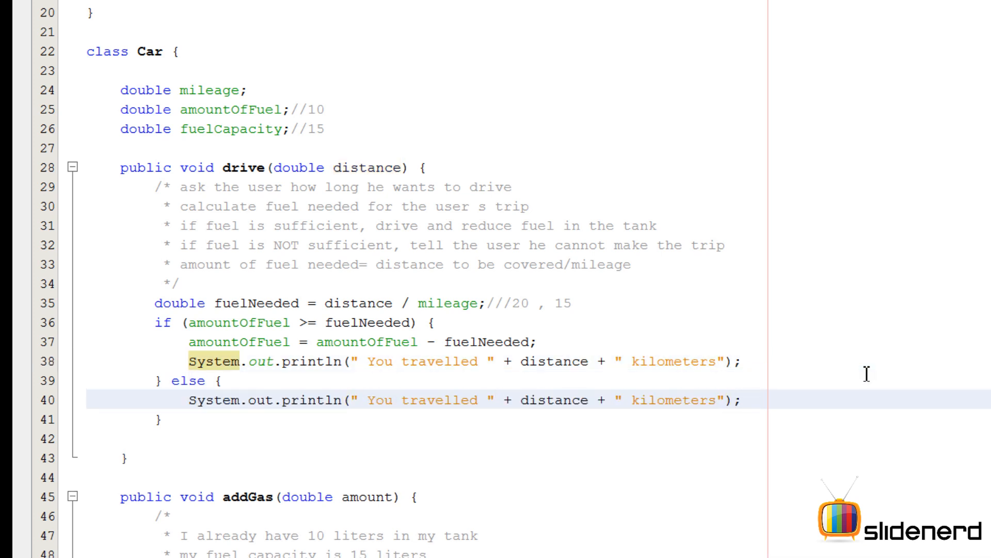
{"action": "type", "text": "you dont have sufficient fuel for the trip"}
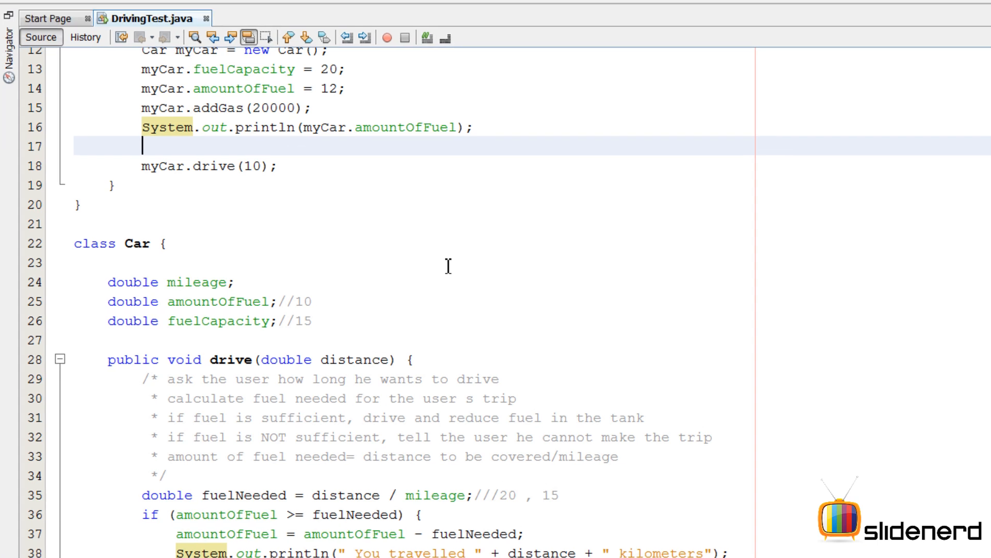
Set myCar.mileage to 15, call drive(2000), and run to see the insufficient-fuel output
{"action": "type", "text": "myCar.mileage="}
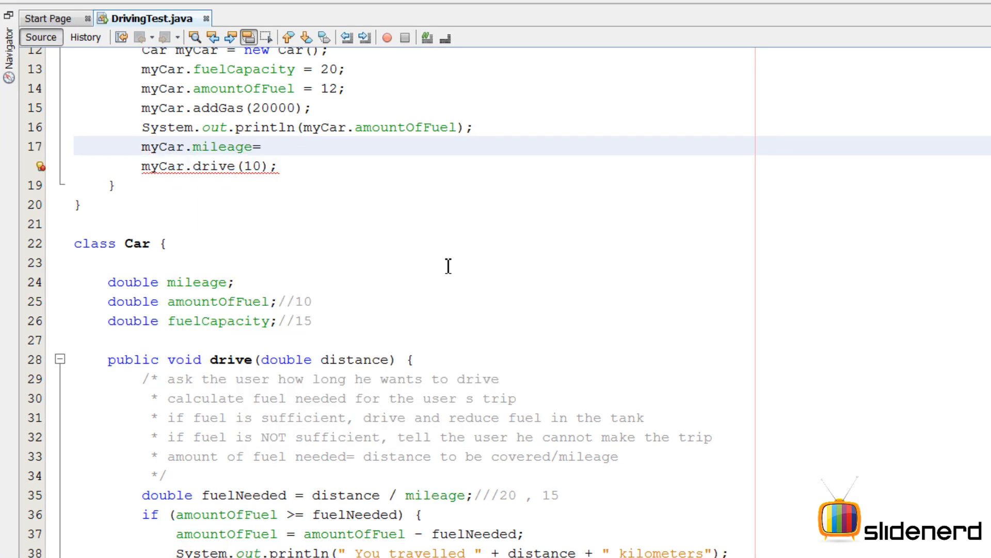
{"action": "type", "text": "15;"}
{"action": "left_click", "coordinate": [209, 166]}
{"action": "type", "text": "3"}
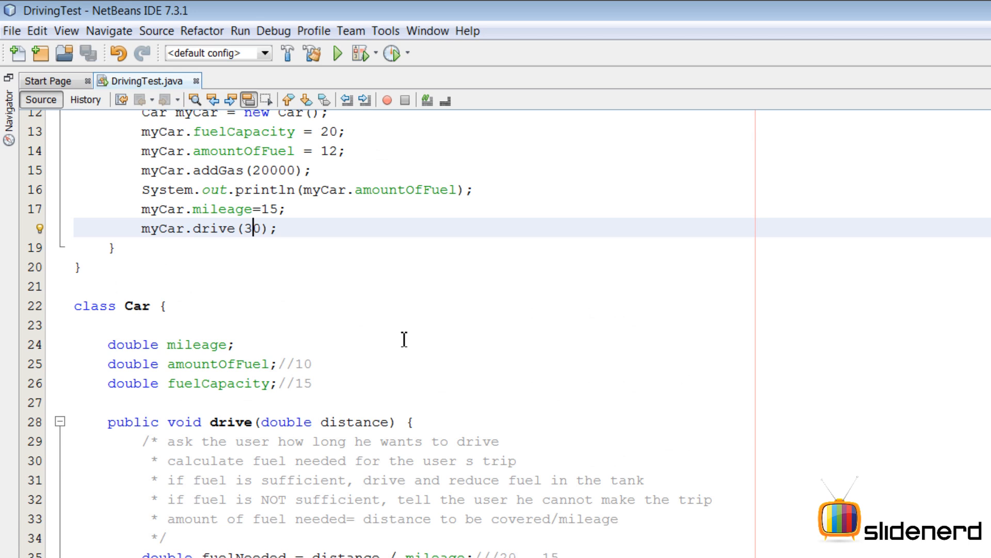
{"action": "left_click", "coordinate": [337, 53]}
{"action": "type", "text": "200"}
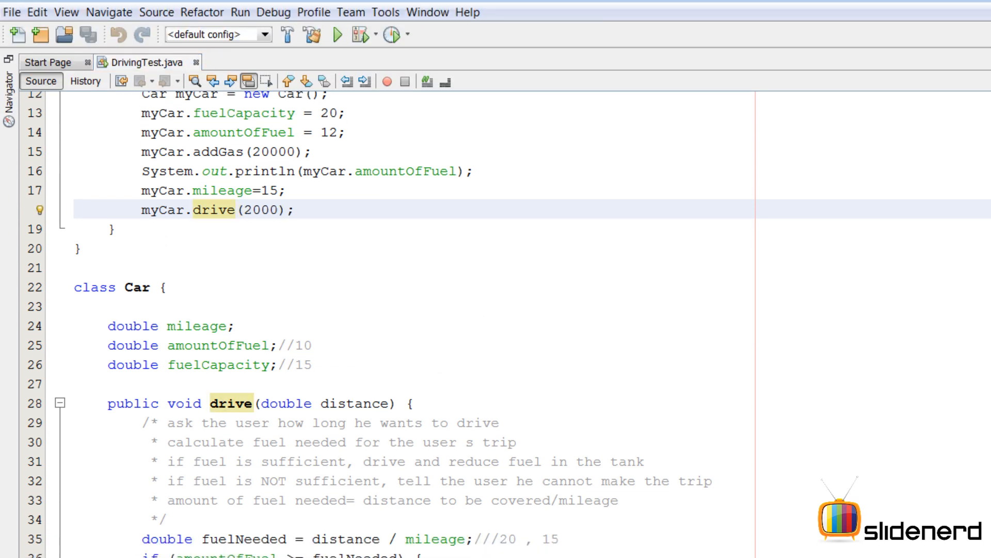
{"action": "left_click", "coordinate": [337, 34]}
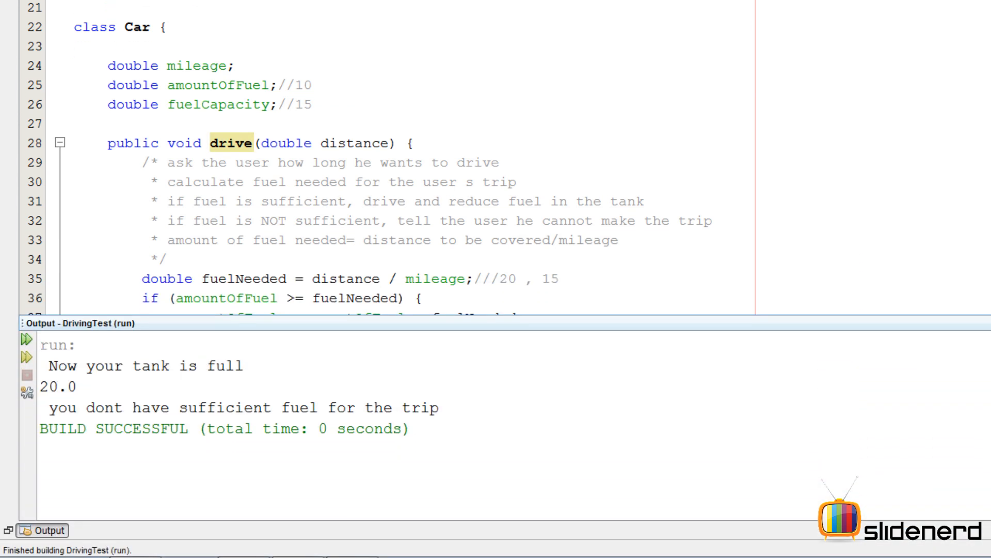